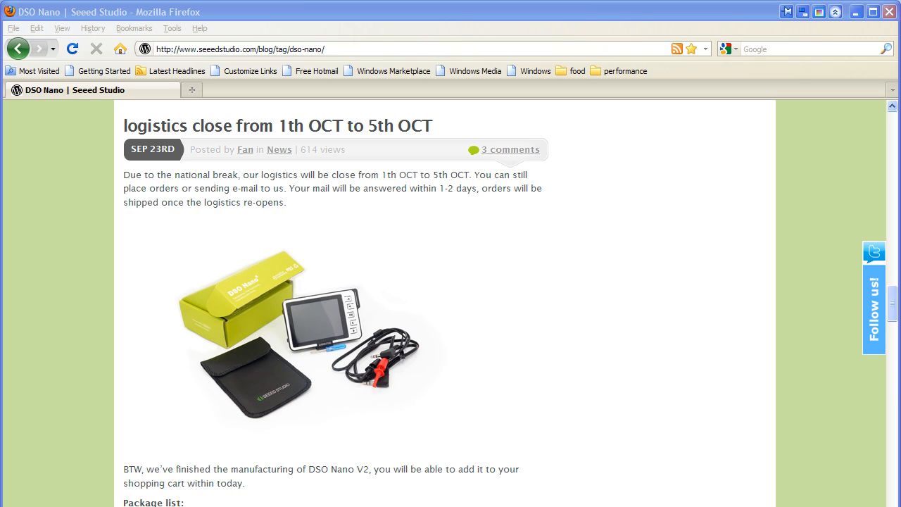
{"action": "mouse_move", "coordinate": [386, 304]}
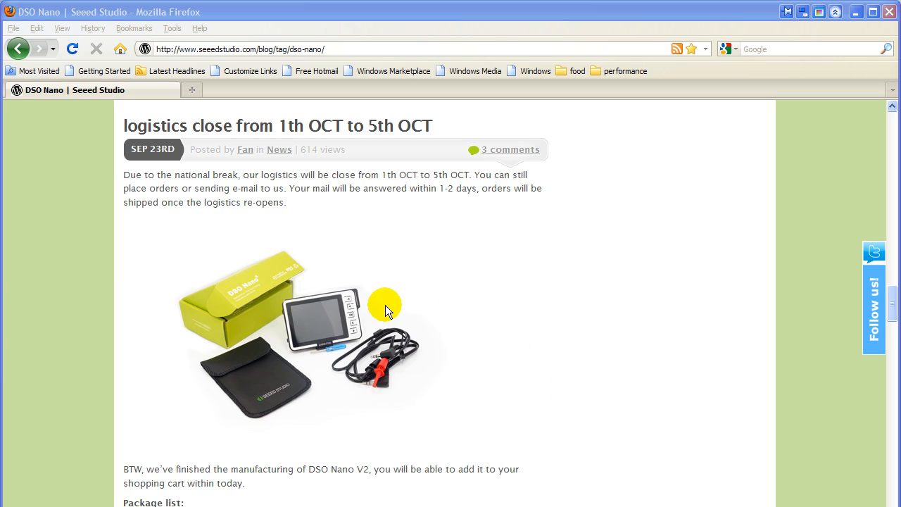
{"action": "mouse_move", "coordinate": [346, 315]}
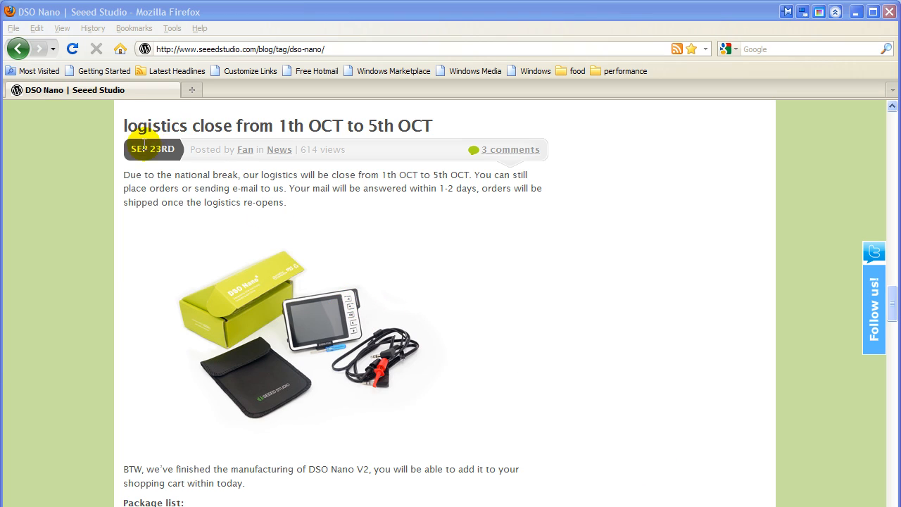
{"action": "mouse_move", "coordinate": [168, 189]}
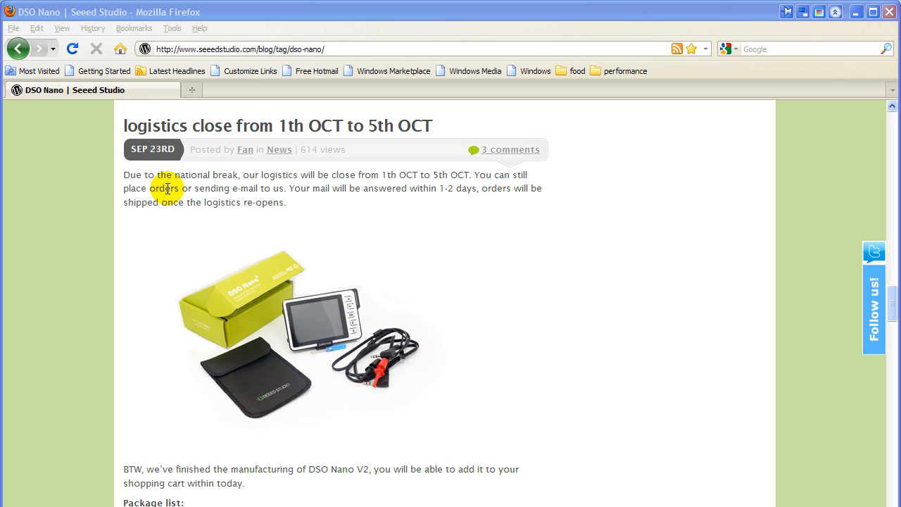
{"action": "mouse_move", "coordinate": [894, 317]}
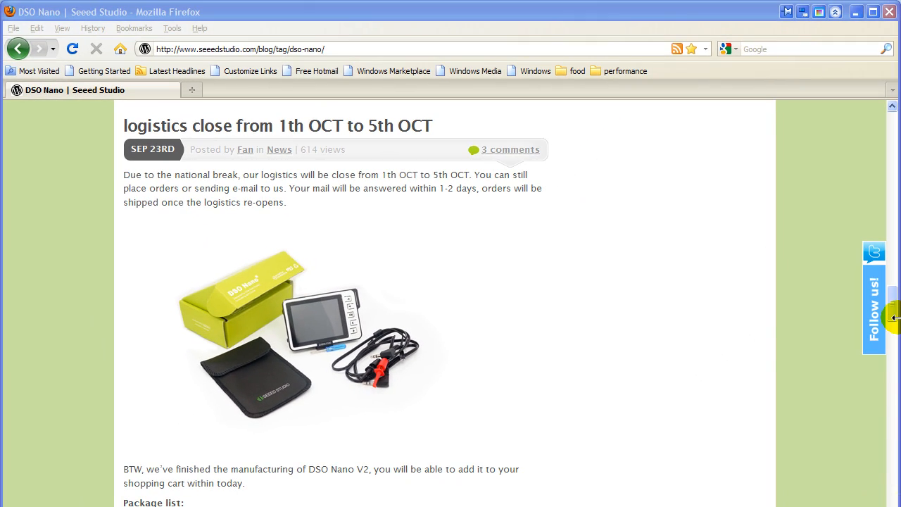
Navigate the Seeed Studio Forum into Tech Support and the DSO nano subforum
{"action": "scroll", "scroll_direction": "down", "scroll_amount": 3}
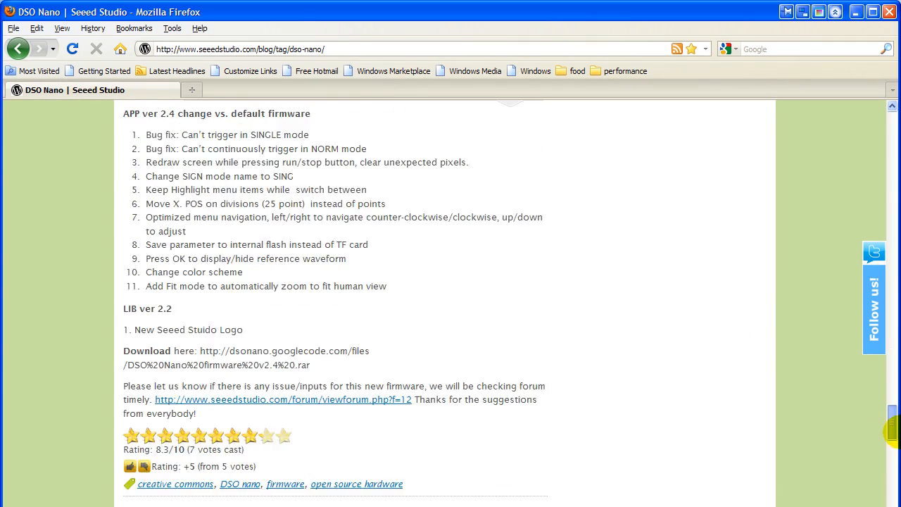
{"action": "scroll", "scroll_direction": "down", "scroll_amount": 3}
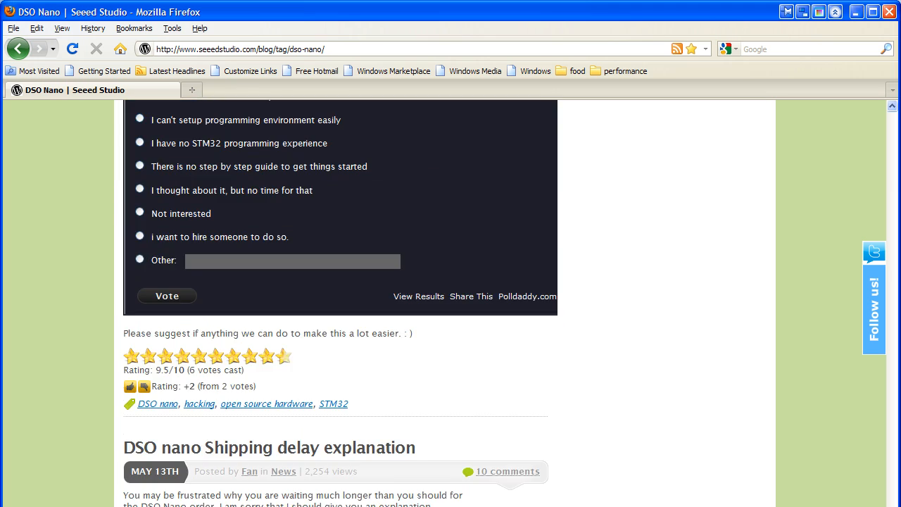
{"action": "scroll", "scroll_direction": "down", "scroll_amount": 3}
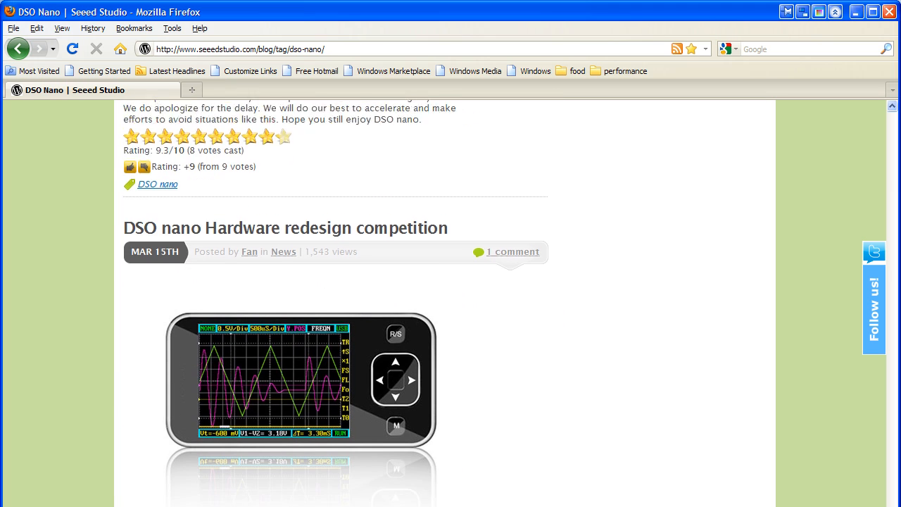
{"action": "scroll", "scroll_direction": "down", "scroll_amount": 3}
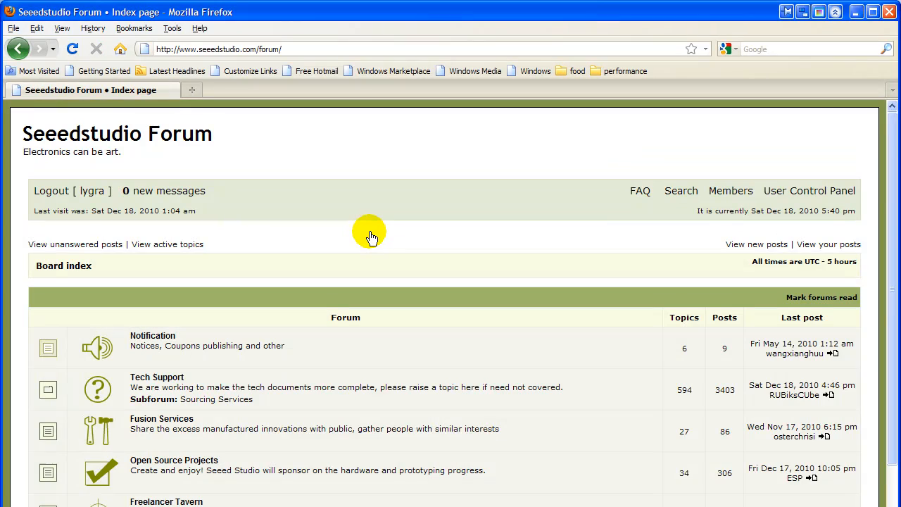
{"action": "mouse_move", "coordinate": [152, 380]}
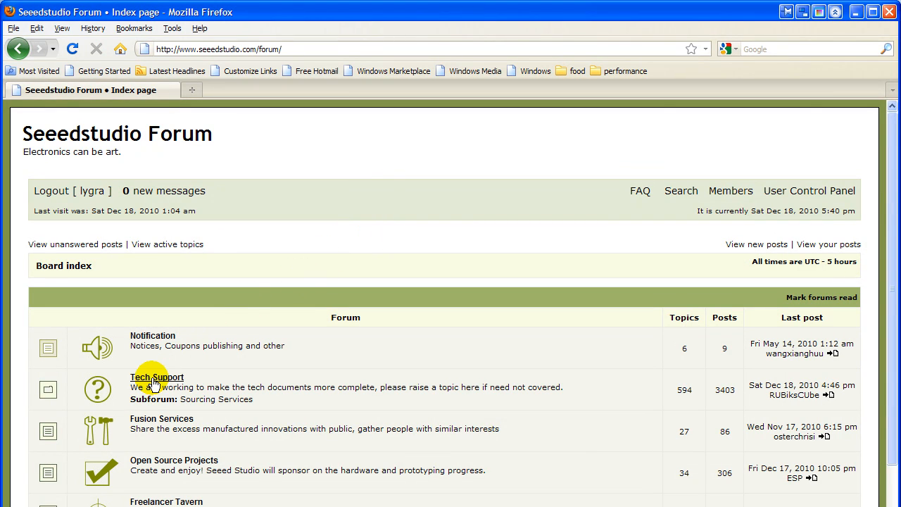
{"action": "left_click", "coordinate": [156, 377]}
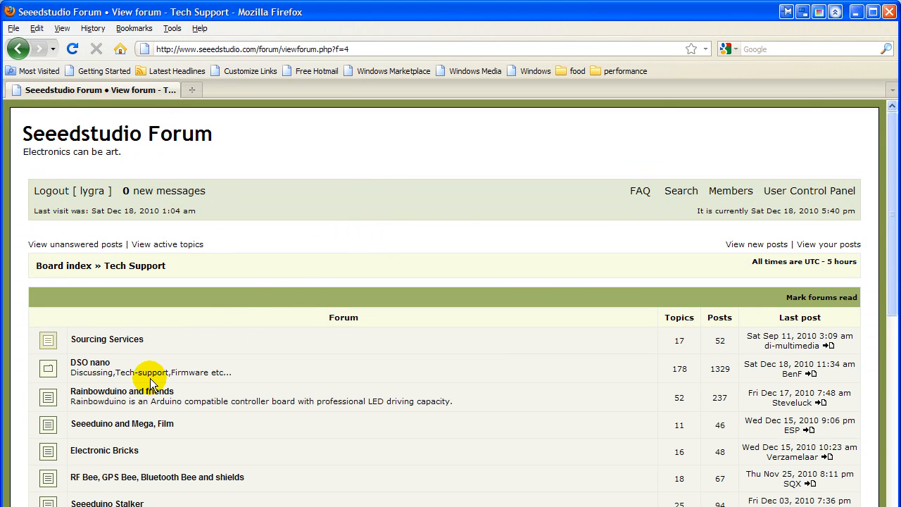
{"action": "left_click", "coordinate": [90, 362]}
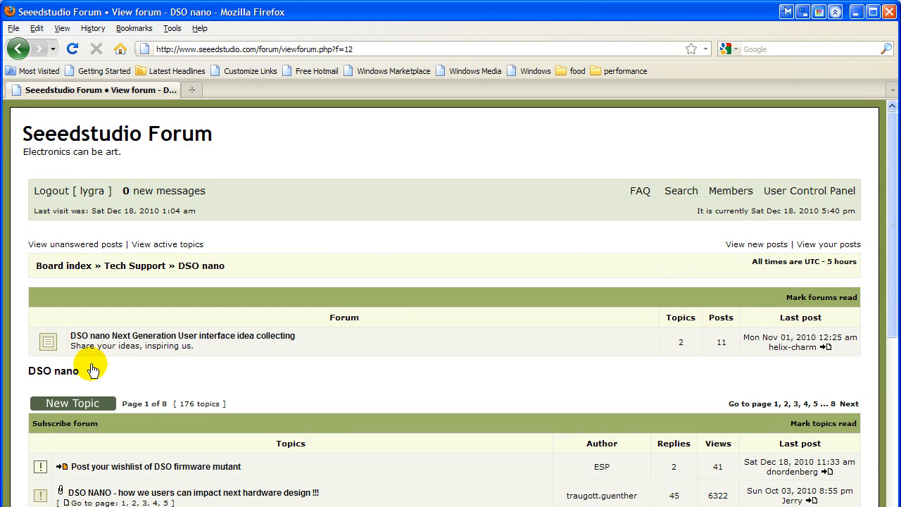
{"action": "mouse_move", "coordinate": [423, 312]}
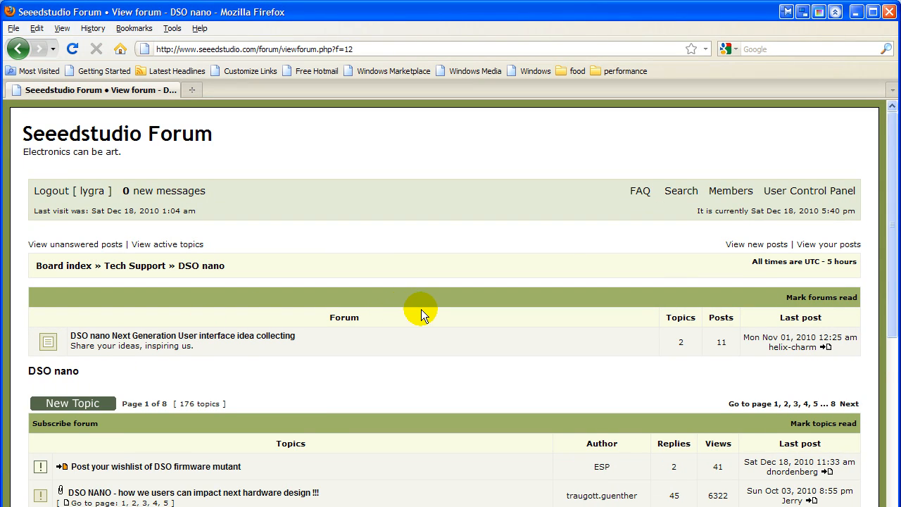
Enter the 'DSO firmware version 3.4' topic and scroll toward its attachments
{"action": "scroll", "scroll_direction": "down", "scroll_amount": 3}
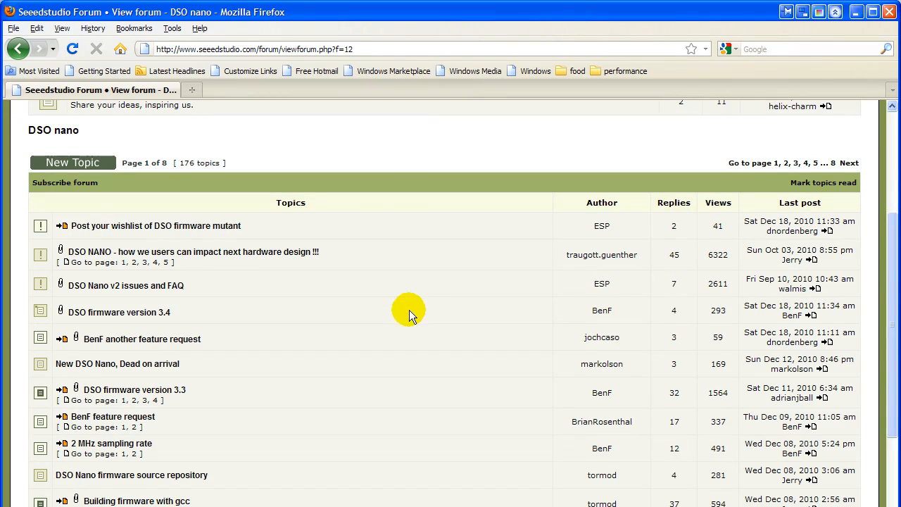
{"action": "mouse_move", "coordinate": [124, 321]}
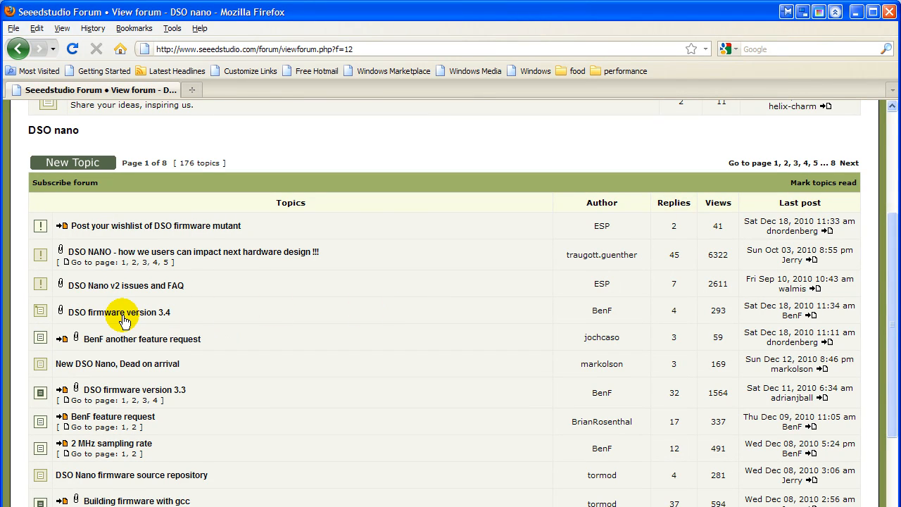
{"action": "left_click", "coordinate": [118, 313]}
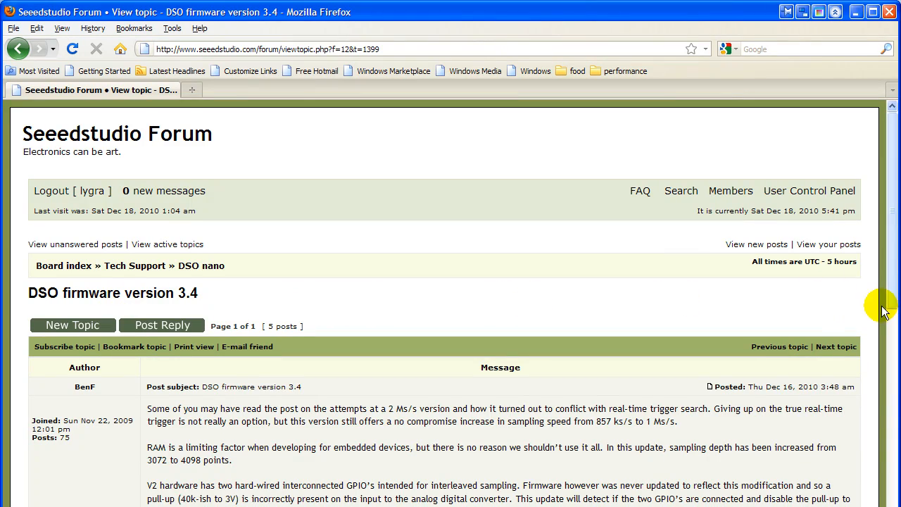
{"action": "scroll", "scroll_direction": "down", "scroll_amount": 3}
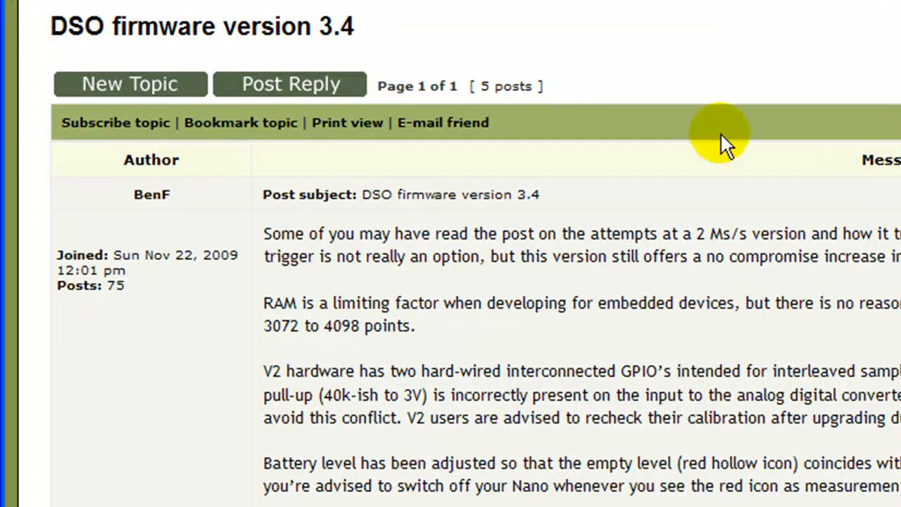
{"action": "mouse_move", "coordinate": [152, 204]}
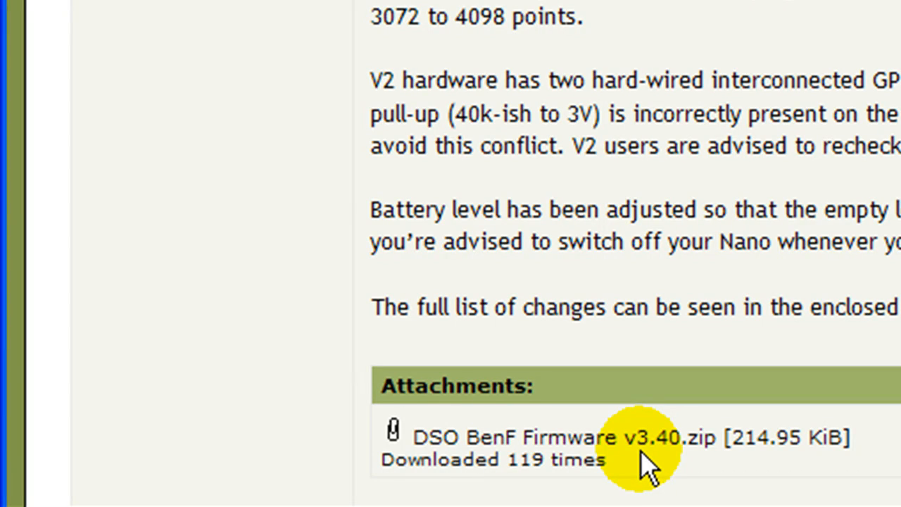
{"action": "mouse_move", "coordinate": [644, 454]}
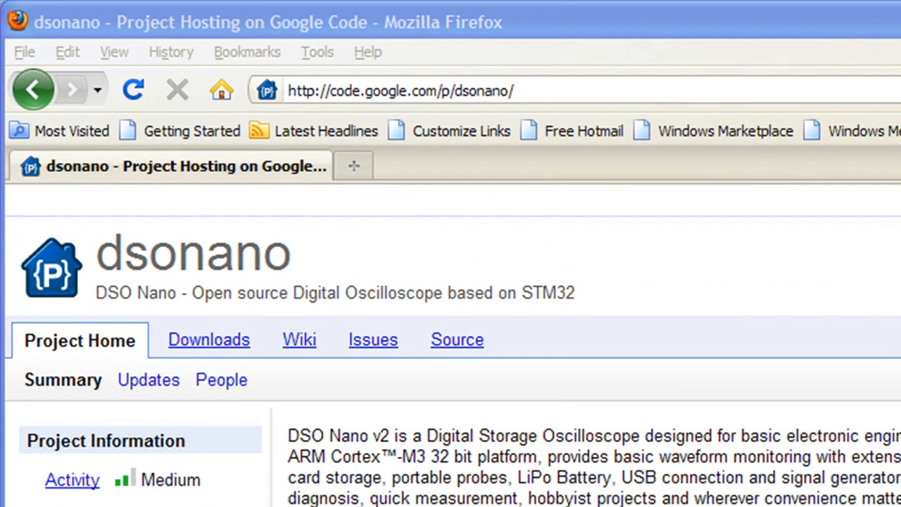
{"action": "mouse_move", "coordinate": [509, 194]}
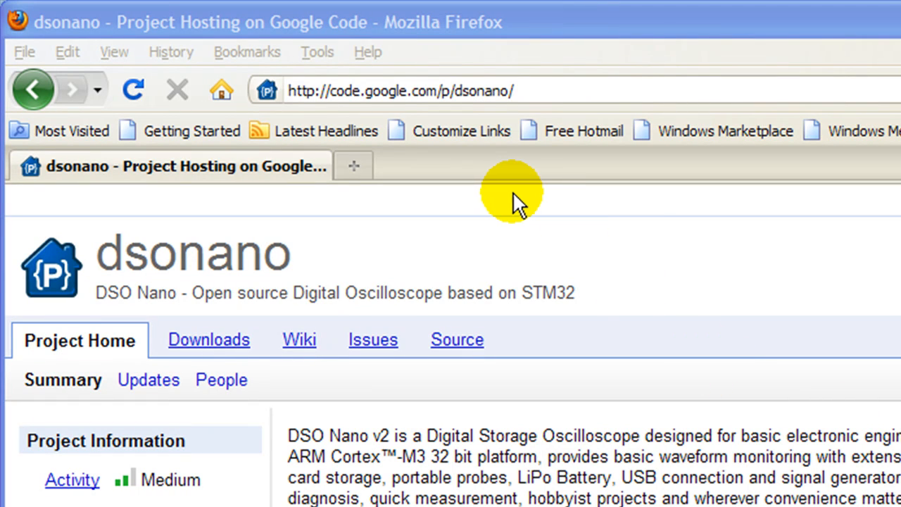
{"action": "mouse_move", "coordinate": [209, 349]}
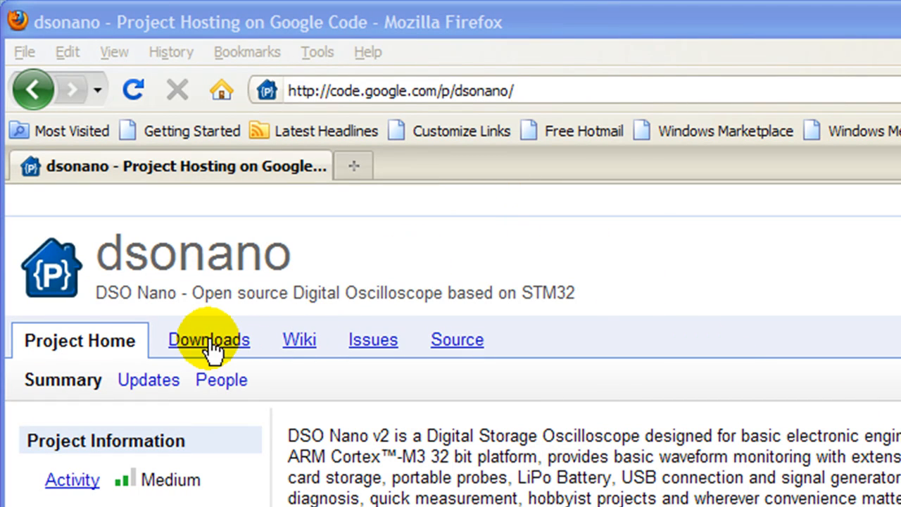
Browse the dsonano Google Code downloads list to the um0412.zip DfuSe Demo V3.0 entry
{"action": "left_click", "coordinate": [209, 339]}
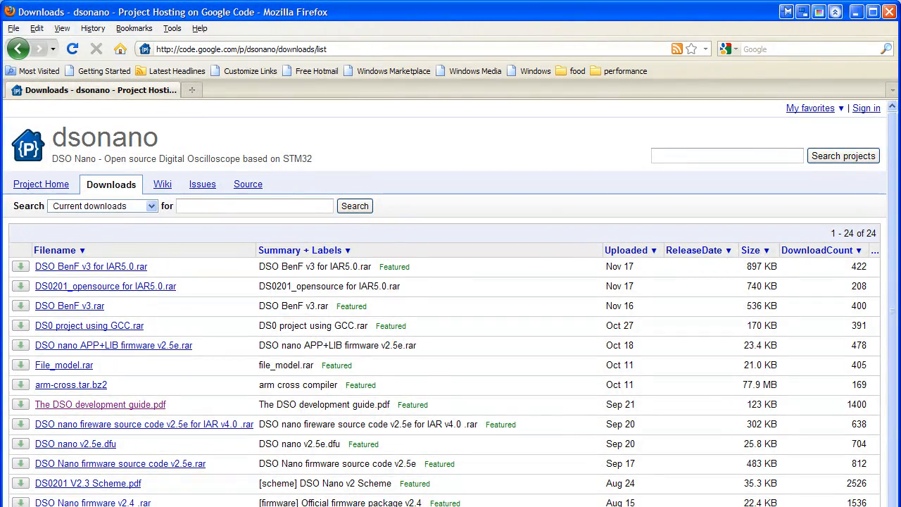
{"action": "scroll", "scroll_direction": "down", "scroll_amount": 3}
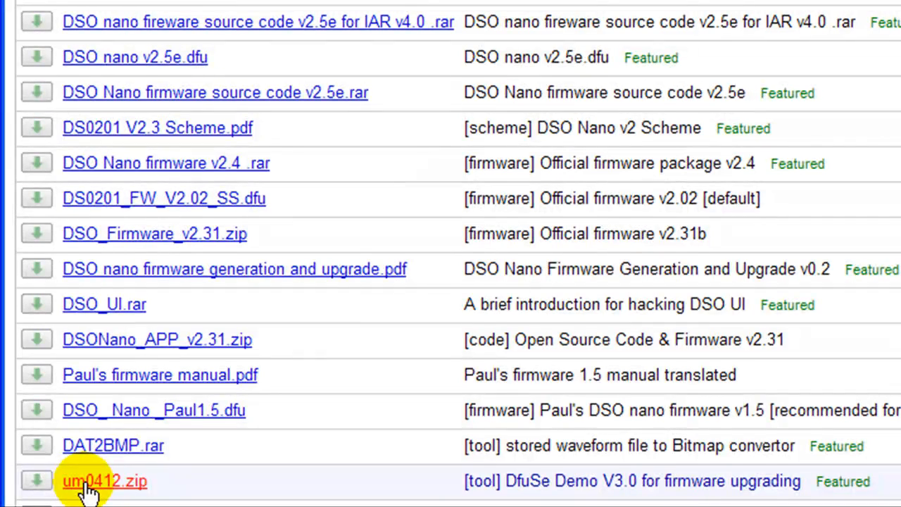
{"action": "mouse_move", "coordinate": [458, 493]}
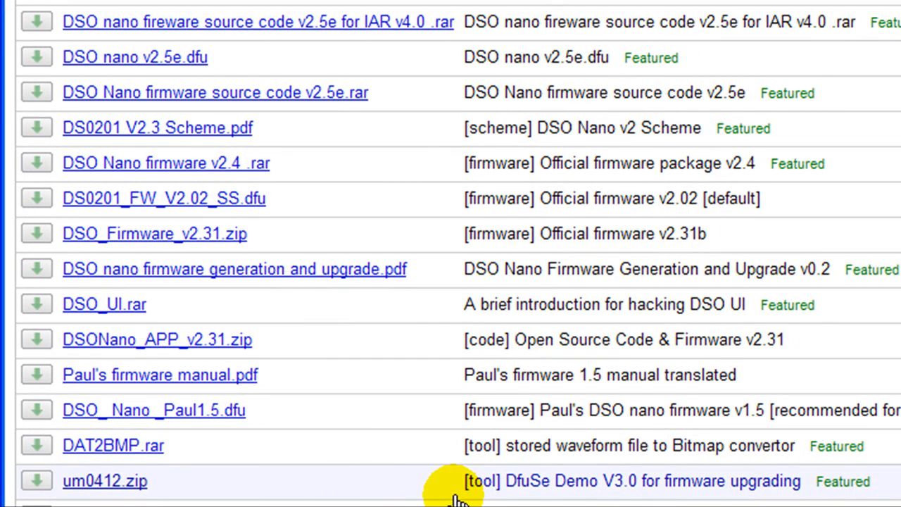
{"action": "mouse_move", "coordinate": [528, 493]}
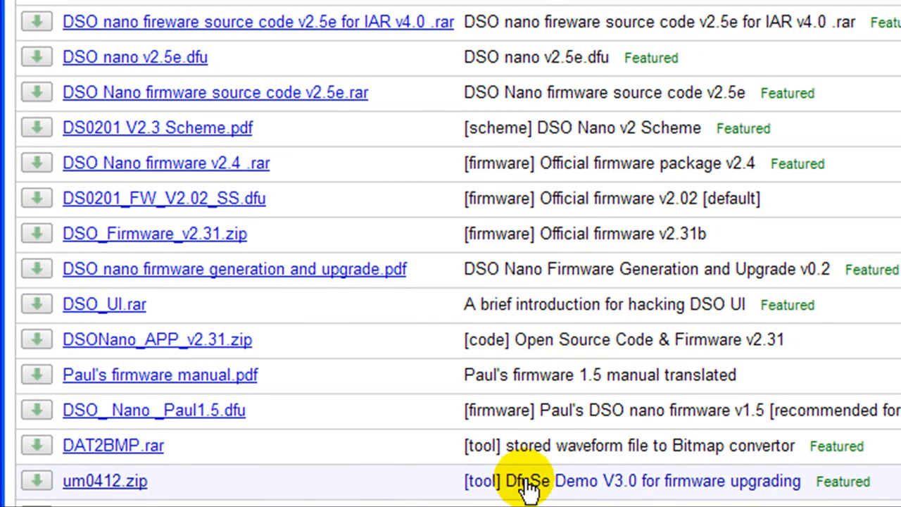
{"action": "mouse_move", "coordinate": [617, 490]}
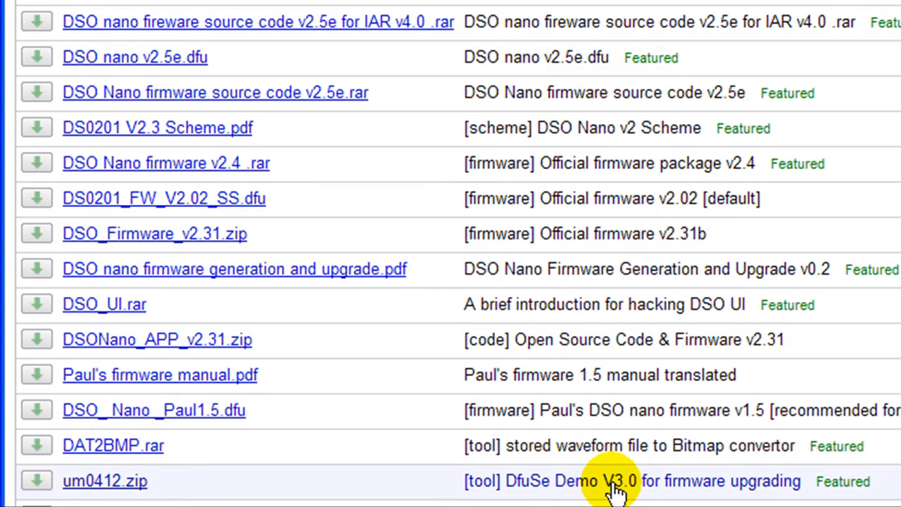
{"action": "mouse_move", "coordinate": [749, 490]}
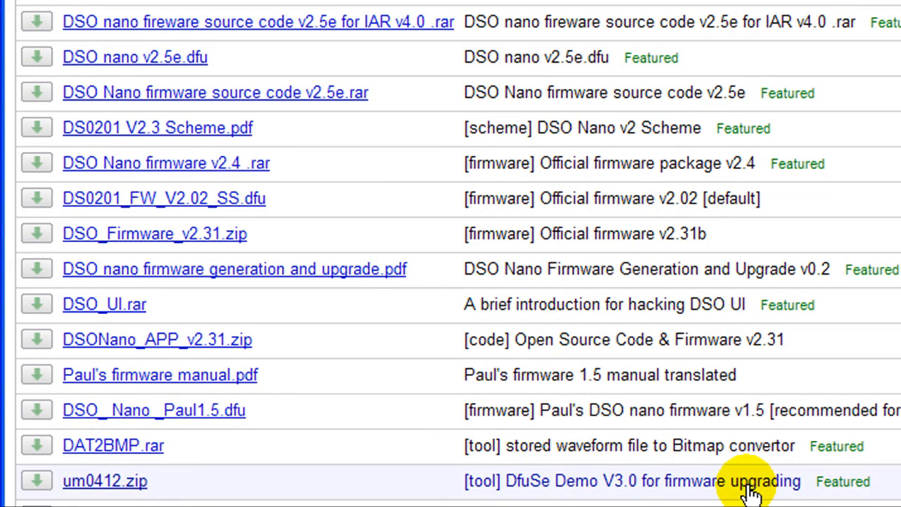
{"action": "mouse_move", "coordinate": [104, 482]}
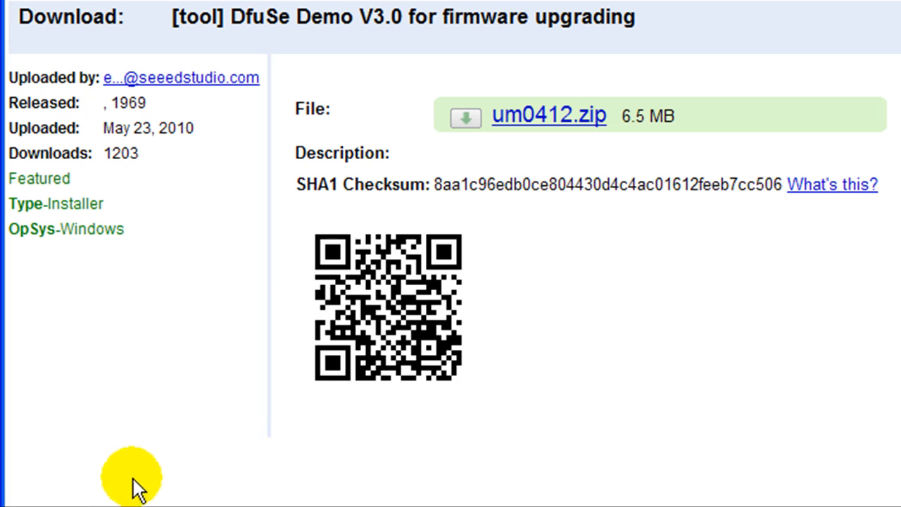
{"action": "mouse_move", "coordinate": [571, 124]}
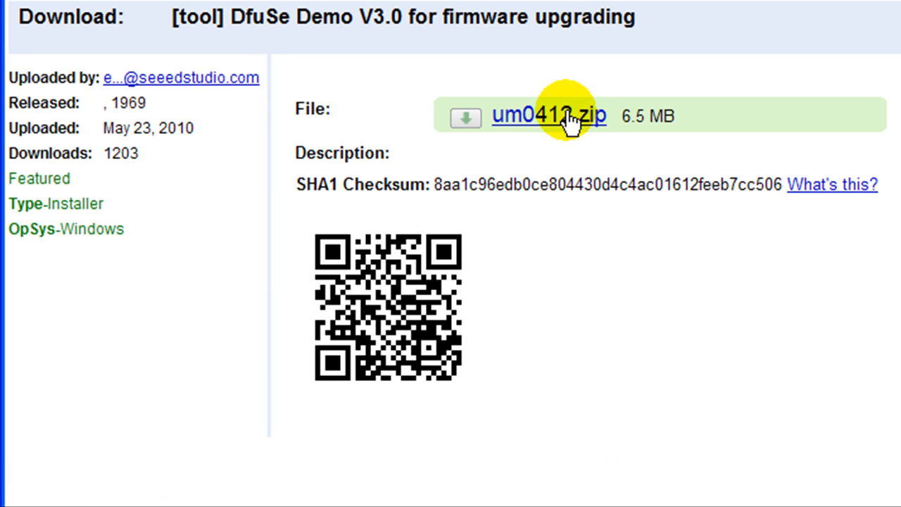
{"action": "mouse_move", "coordinate": [578, 141]}
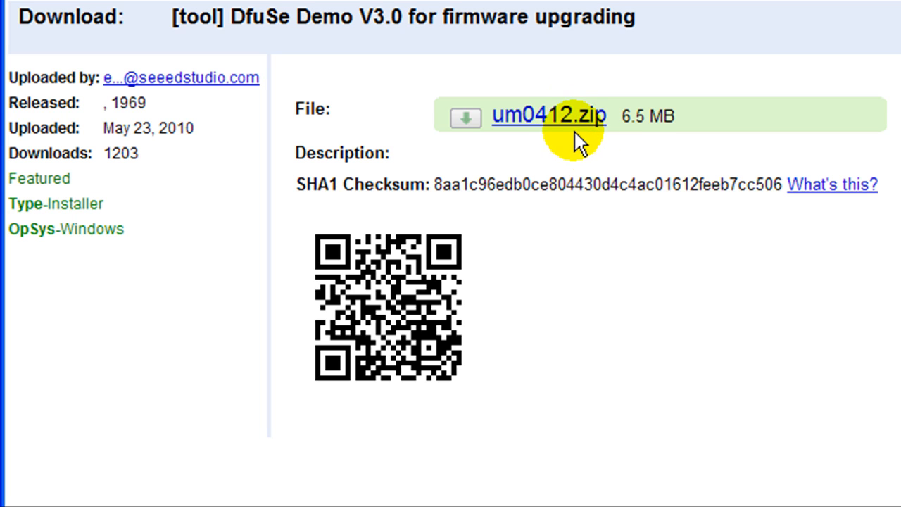
{"action": "scroll", "scroll_direction": "up", "scroll_amount": 3}
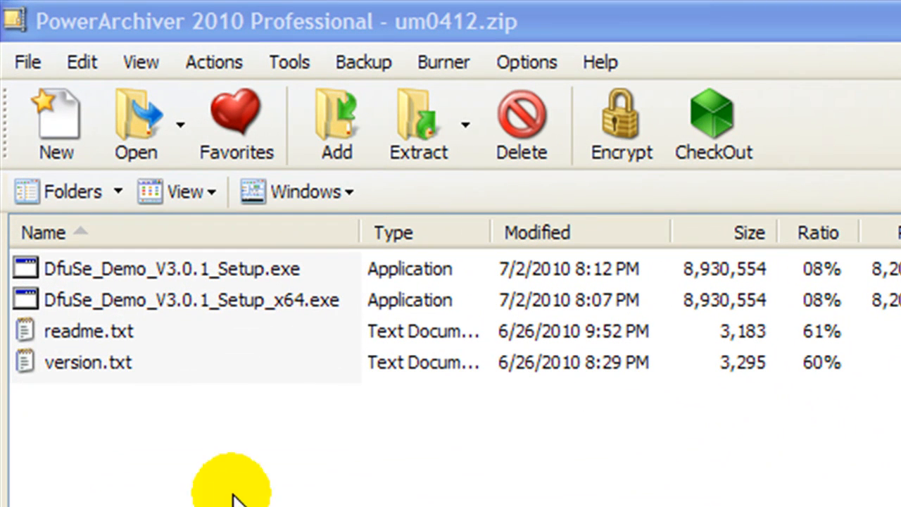
{"action": "mouse_move", "coordinate": [176, 271]}
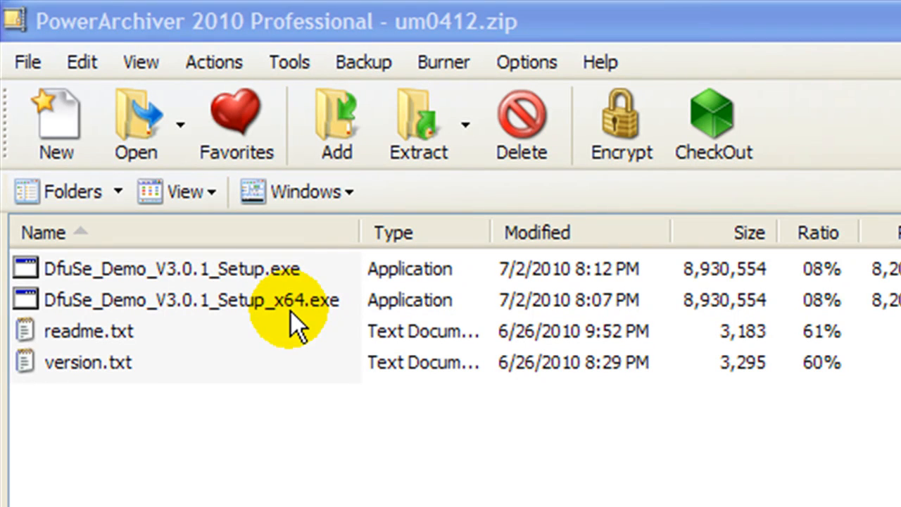
{"action": "mouse_move", "coordinate": [299, 317]}
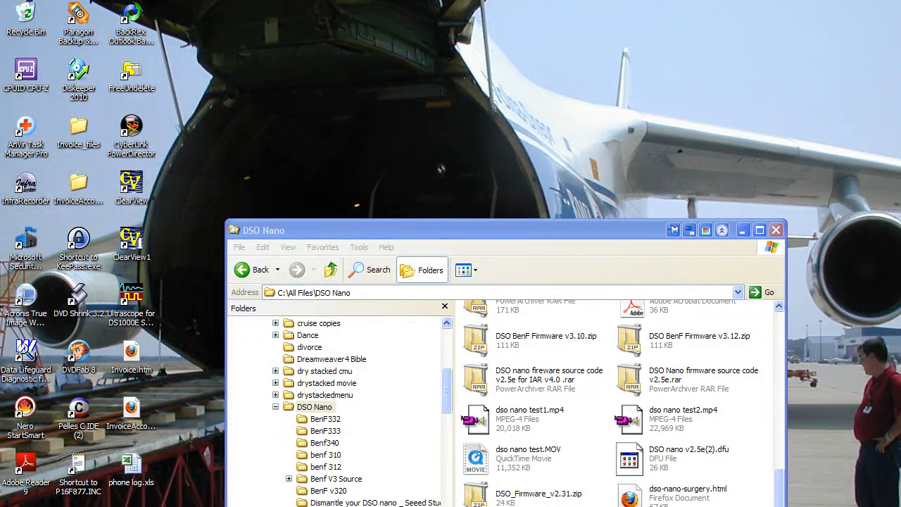
Launch DfuSe Demonstration from Start > All Programs > STMicroelectronics > DfuSe
{"action": "left_click", "coordinate": [17, 504]}
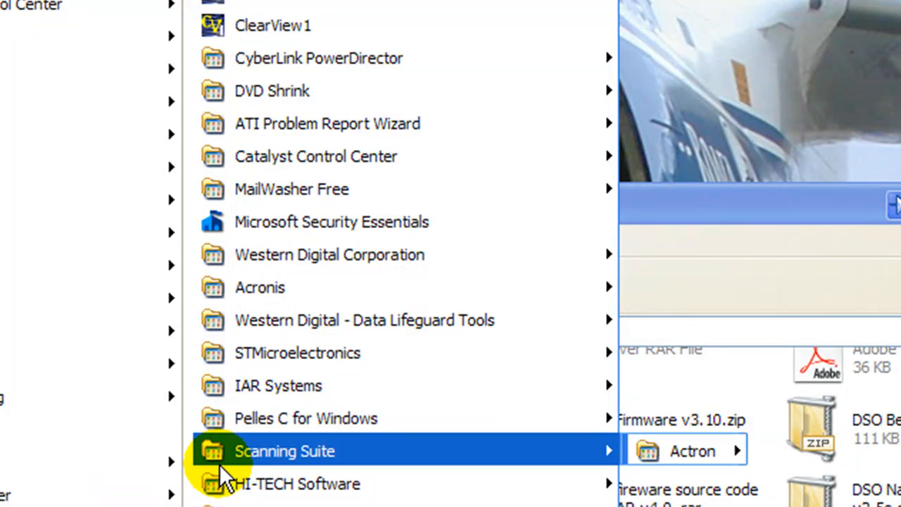
{"action": "mouse_move", "coordinate": [228, 476]}
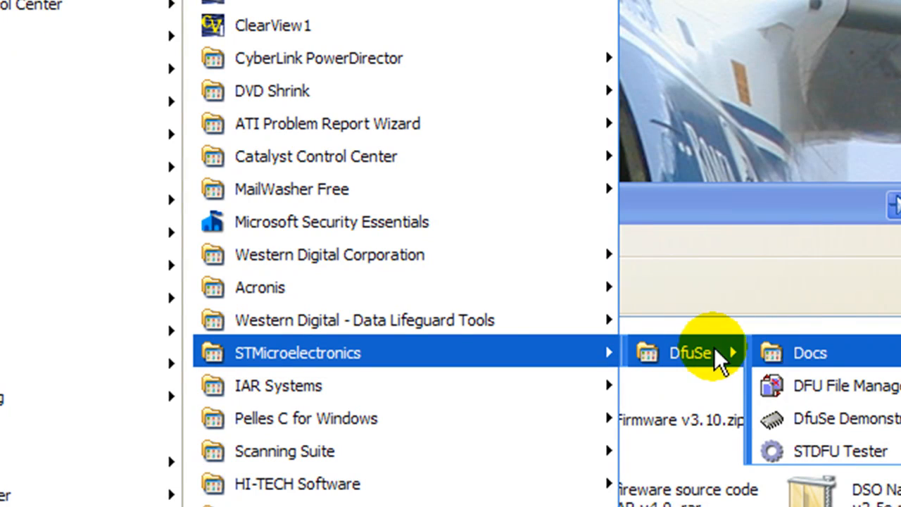
{"action": "mouse_move", "coordinate": [828, 420]}
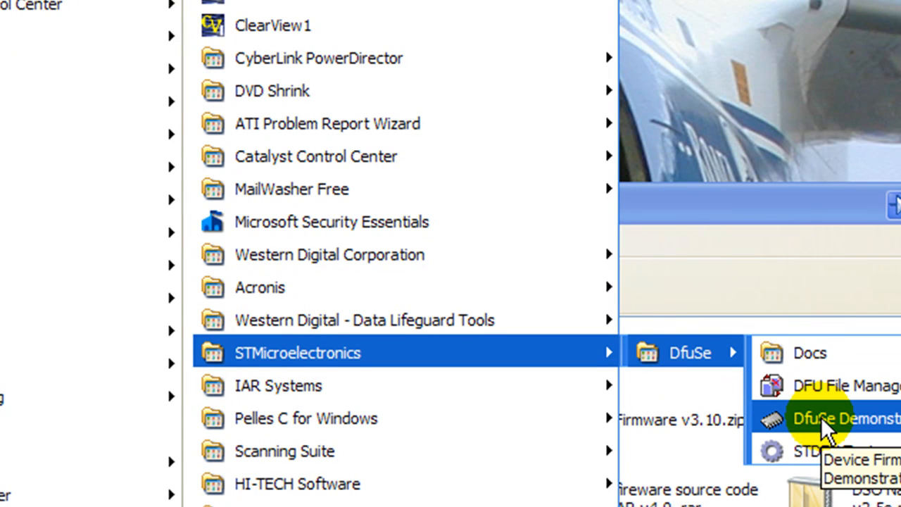
{"action": "left_click", "coordinate": [845, 417]}
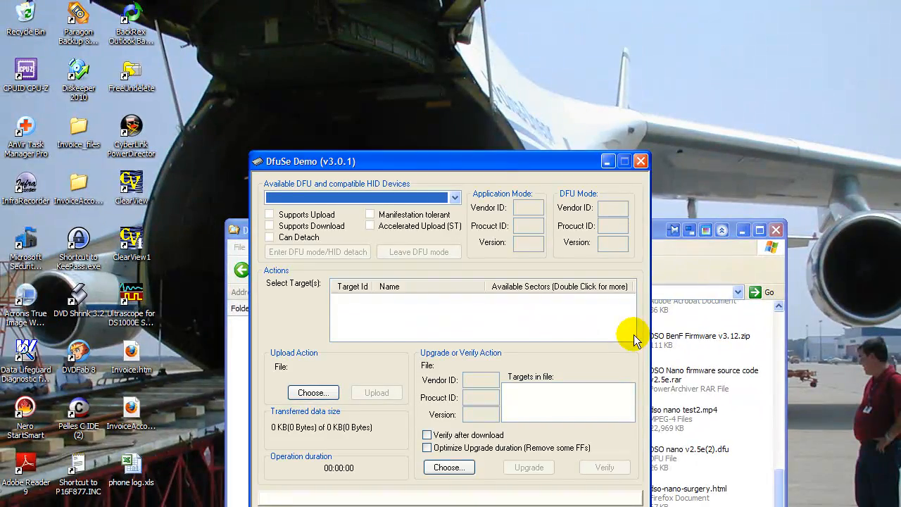
{"action": "mouse_move", "coordinate": [372, 105]}
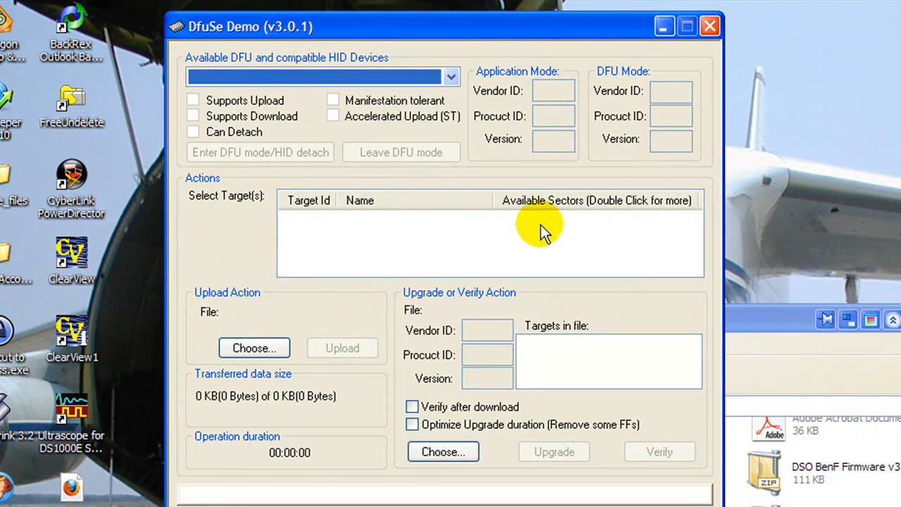
{"action": "mouse_move", "coordinate": [543, 228]}
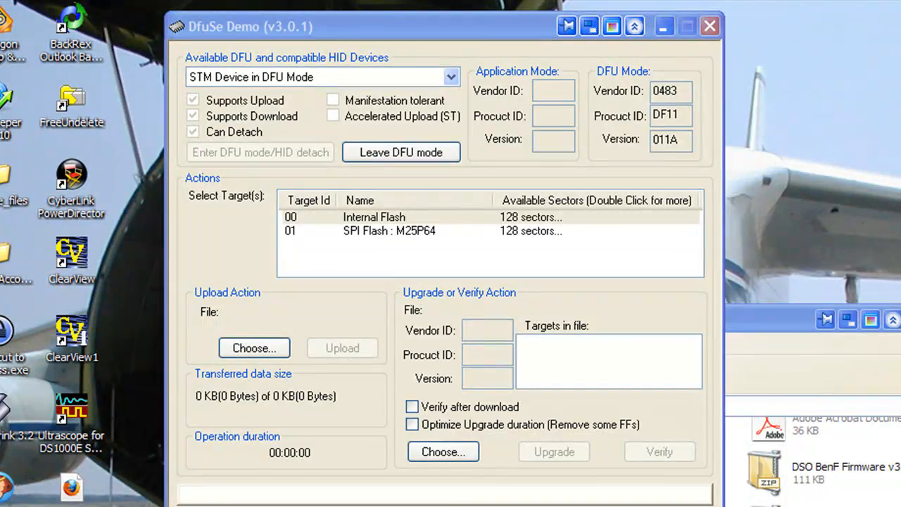
{"action": "mouse_move", "coordinate": [631, 349]}
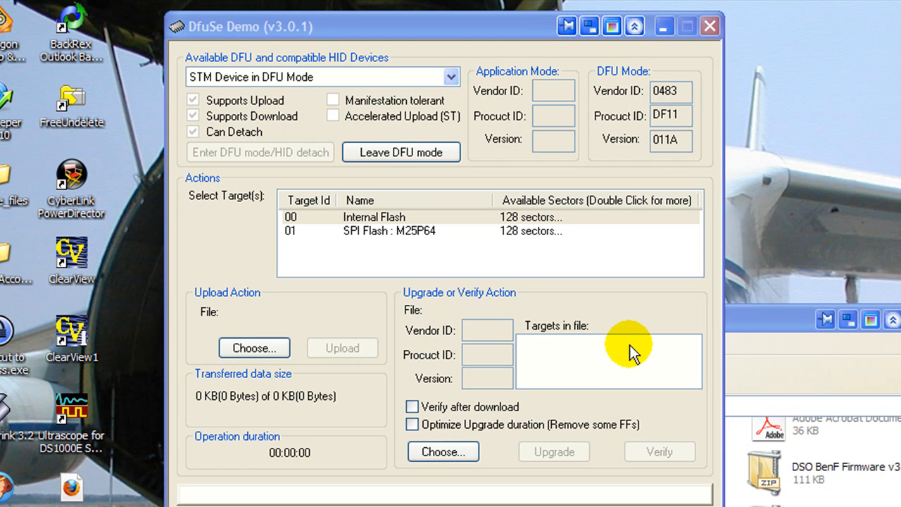
Choose DSO BenF LIB v3.40.dfu from the Benf340 folder as the upgrade file
{"action": "left_click", "coordinate": [442, 451]}
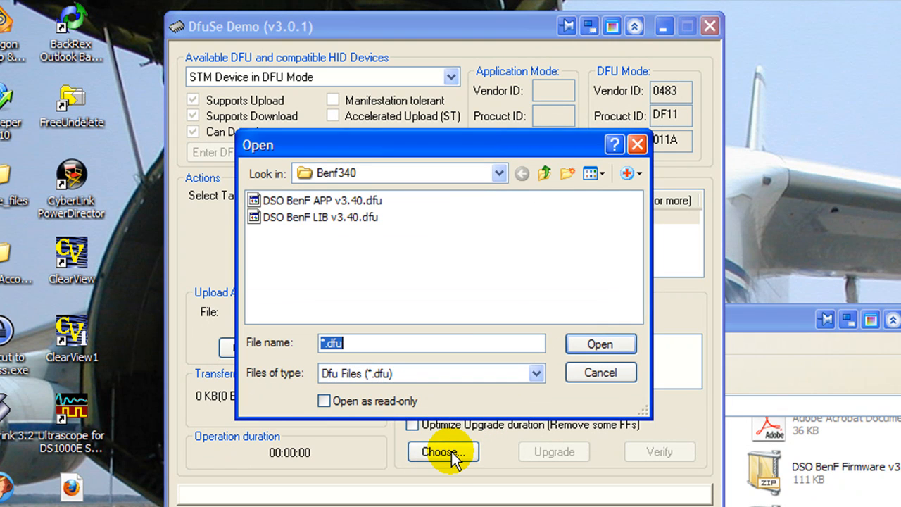
{"action": "mouse_move", "coordinate": [498, 173]}
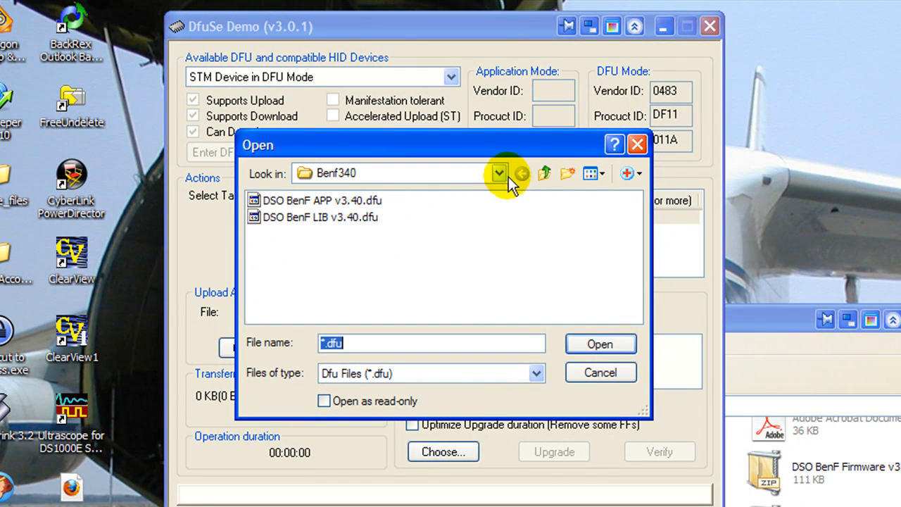
{"action": "mouse_move", "coordinate": [527, 181]}
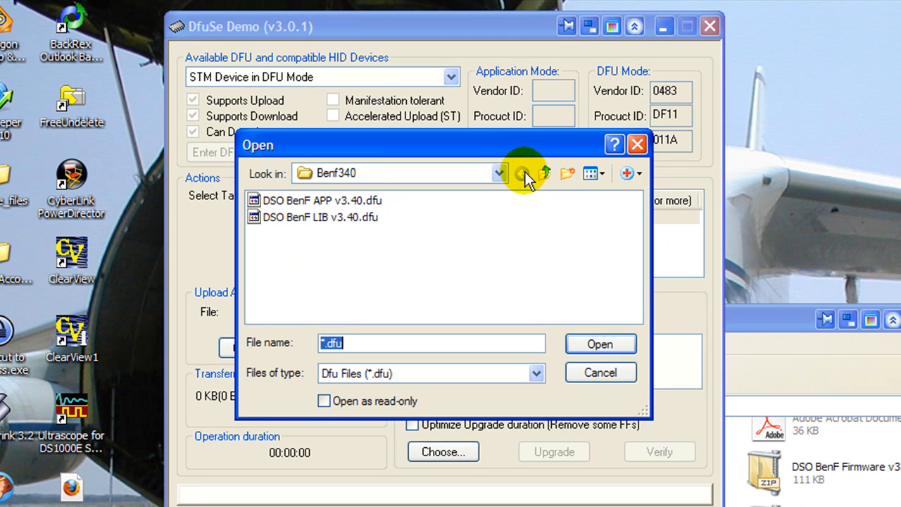
{"action": "mouse_move", "coordinate": [546, 175]}
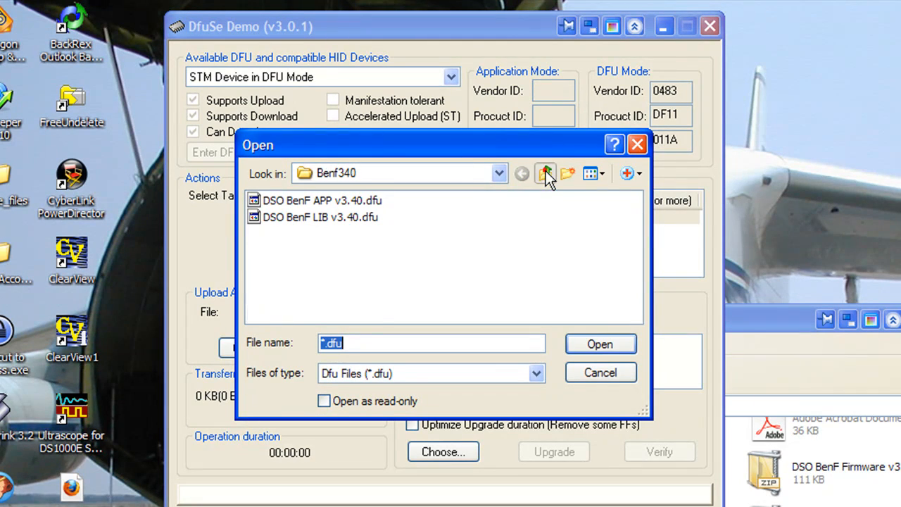
{"action": "left_click", "coordinate": [546, 173]}
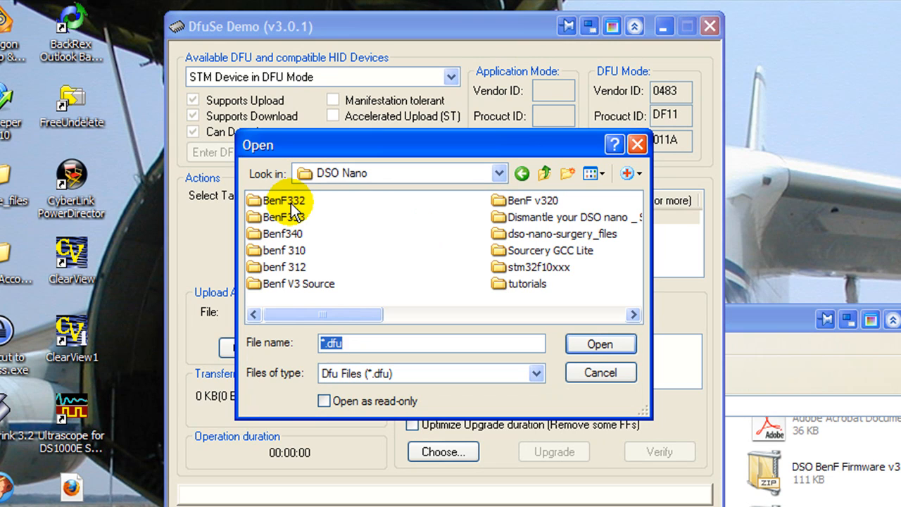
{"action": "mouse_move", "coordinate": [252, 239]}
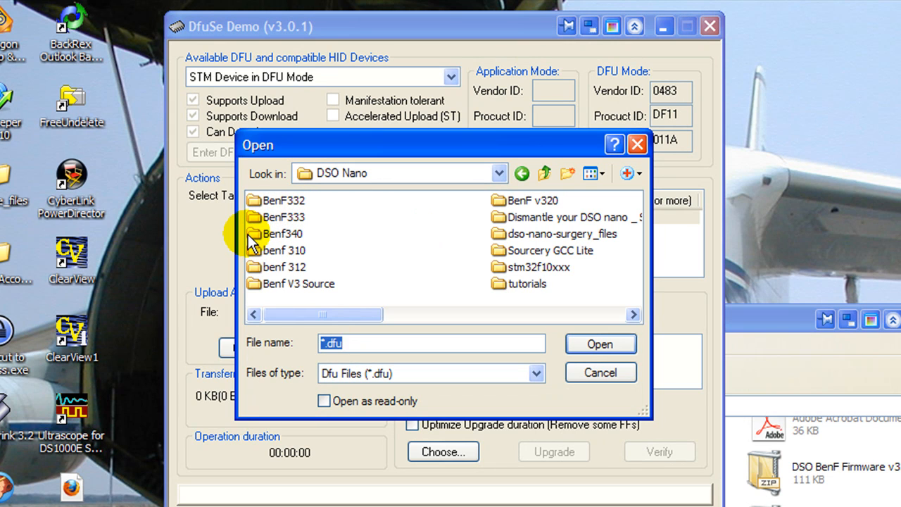
{"action": "left_click", "coordinate": [283, 234]}
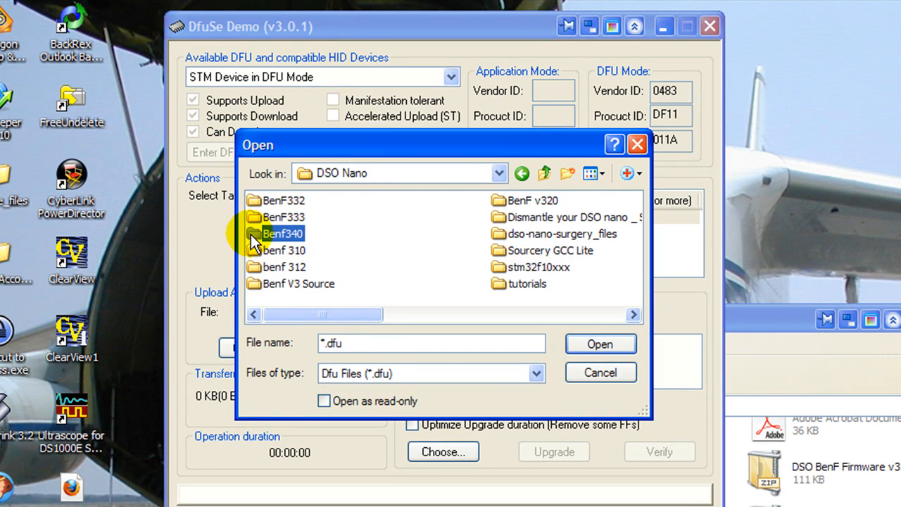
{"action": "double_click", "coordinate": [283, 234]}
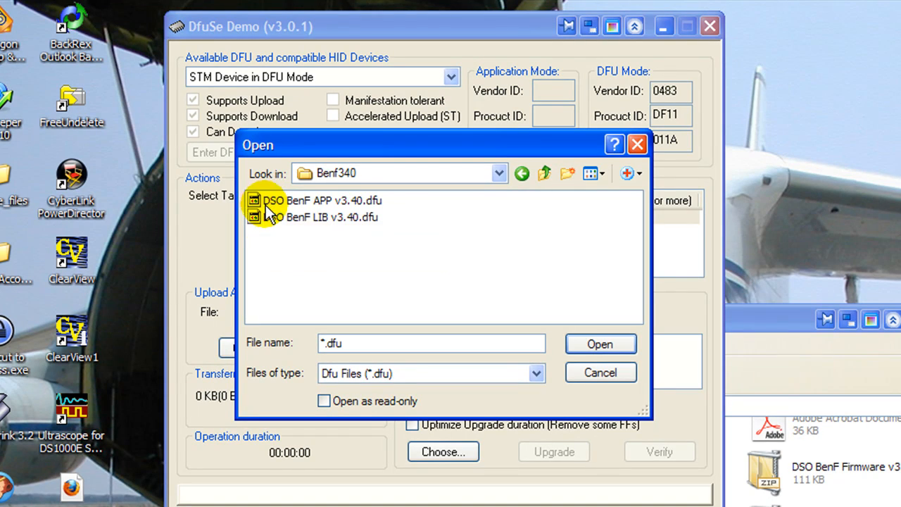
{"action": "mouse_move", "coordinate": [299, 225]}
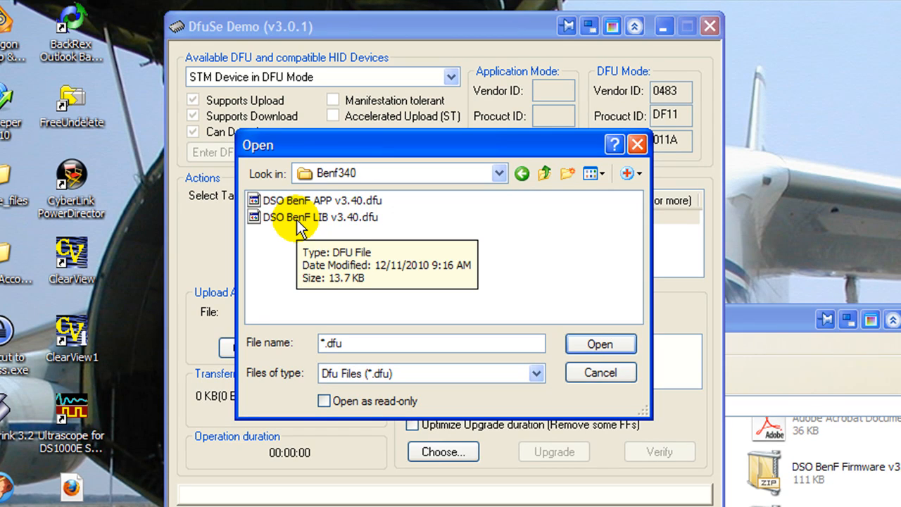
{"action": "left_click", "coordinate": [321, 216]}
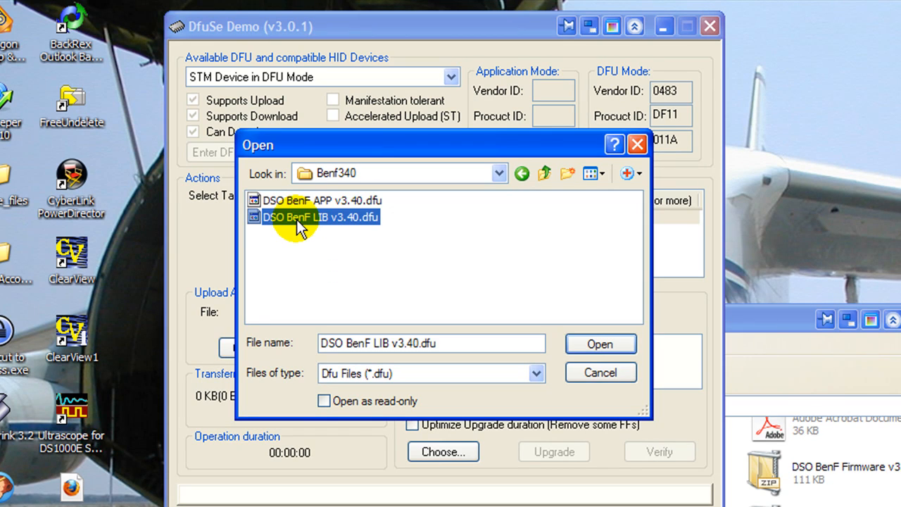
{"action": "mouse_move", "coordinate": [302, 218]}
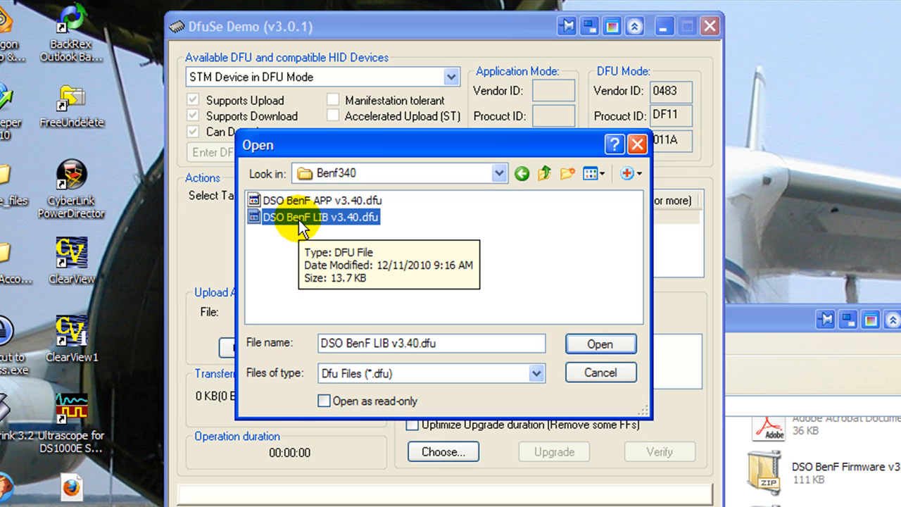
{"action": "mouse_move", "coordinate": [600, 343]}
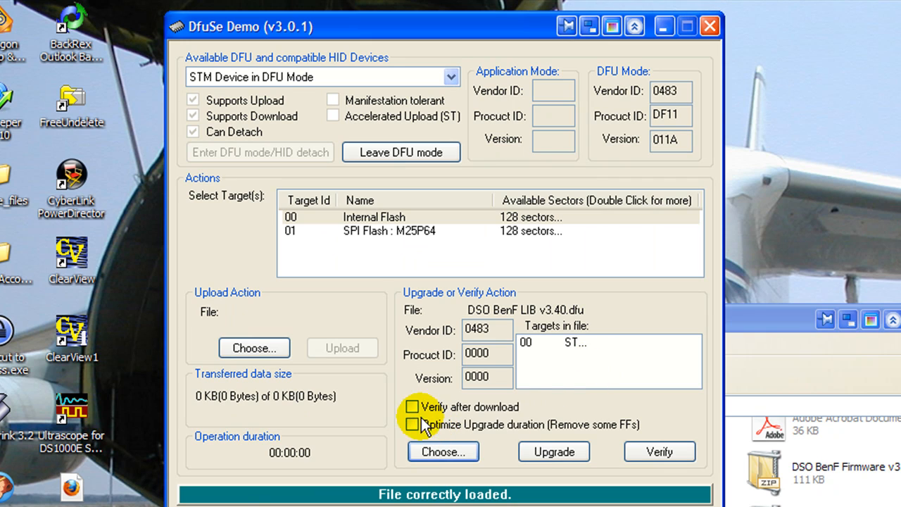
Flash the LIB v3.40 firmware with 'Verify after download' enabled, confirming the DFU mode warning
{"action": "left_click", "coordinate": [412, 407]}
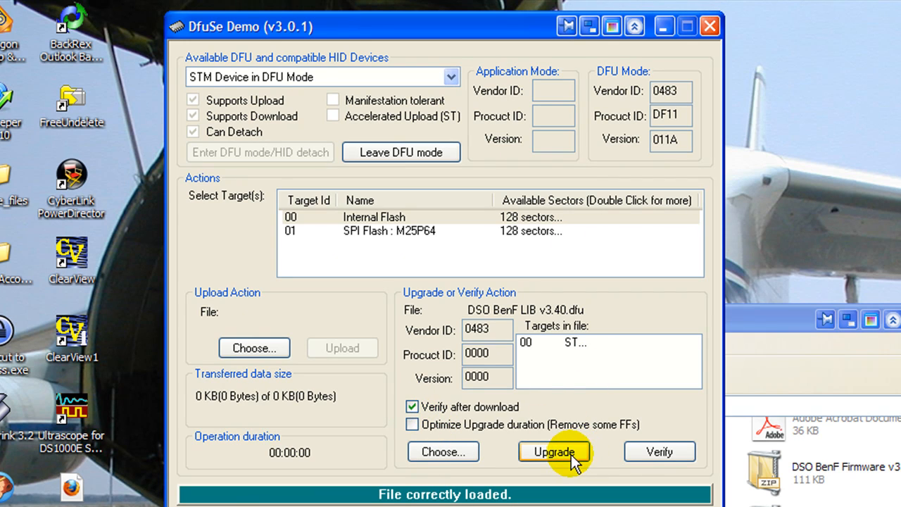
{"action": "left_click", "coordinate": [555, 451]}
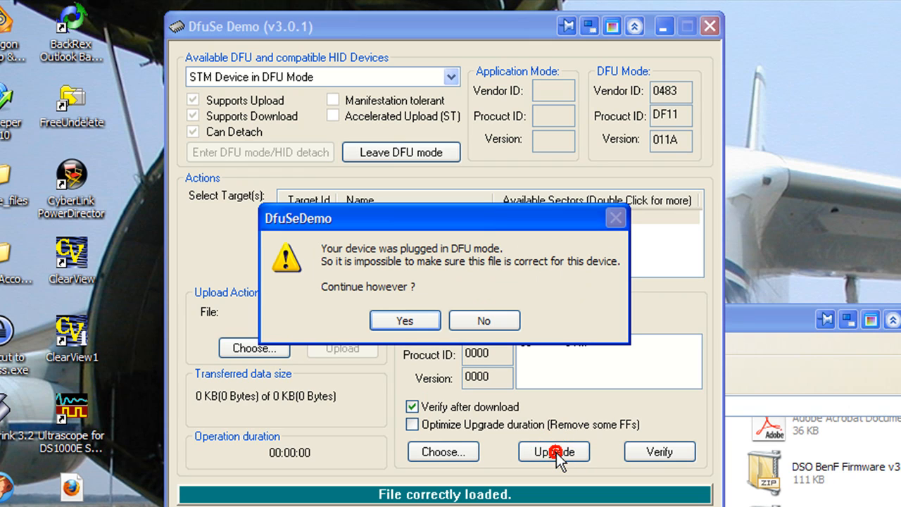
{"action": "mouse_move", "coordinate": [404, 321]}
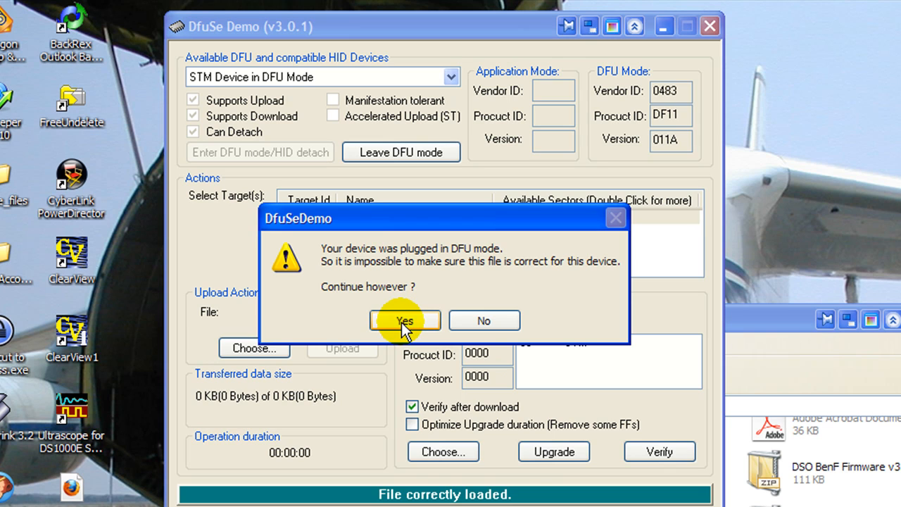
{"action": "left_click", "coordinate": [405, 321]}
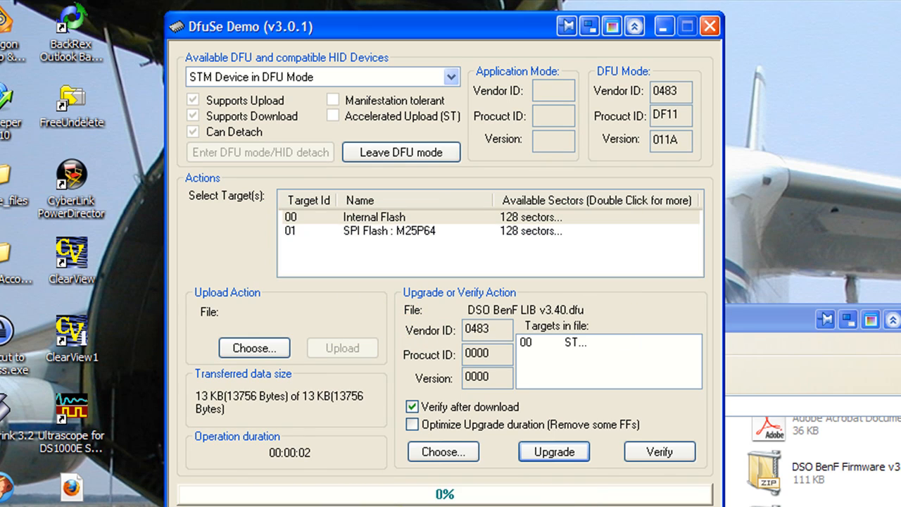
{"action": "left_click", "coordinate": [659, 450]}
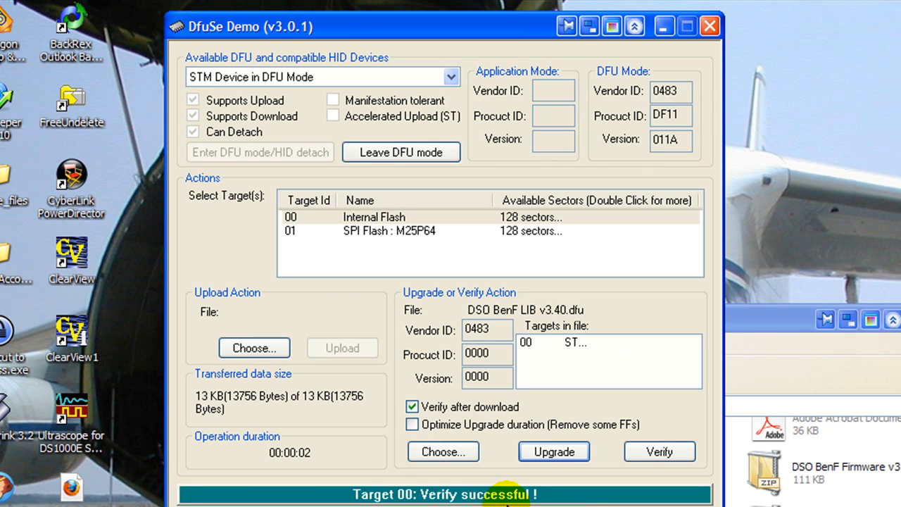
Load DSO BenF APP v3.40.dfu from the Benf340 folder as the next upgrade file
{"action": "left_click", "coordinate": [442, 451]}
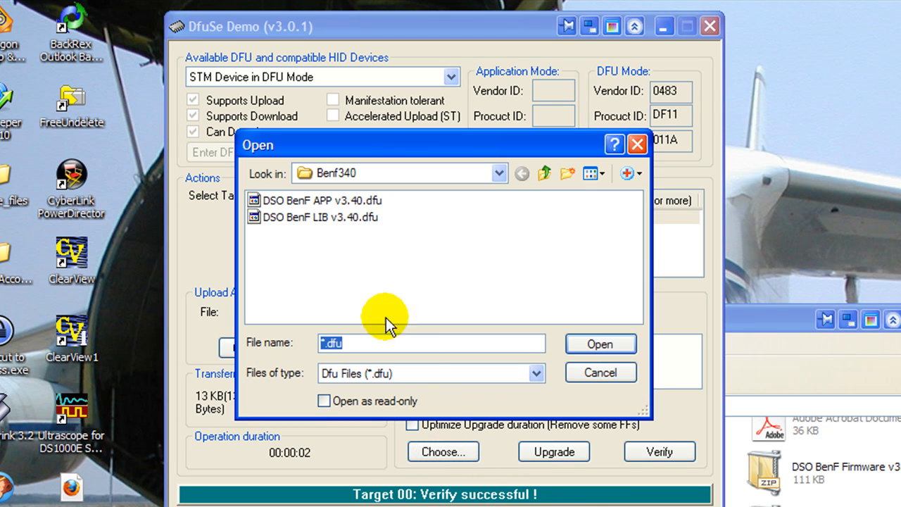
{"action": "mouse_move", "coordinate": [321, 205]}
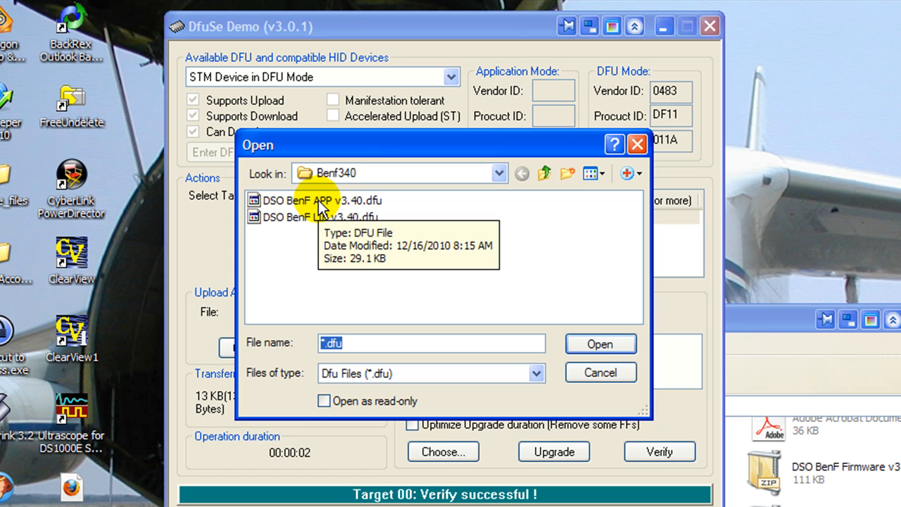
{"action": "left_click", "coordinate": [318, 200]}
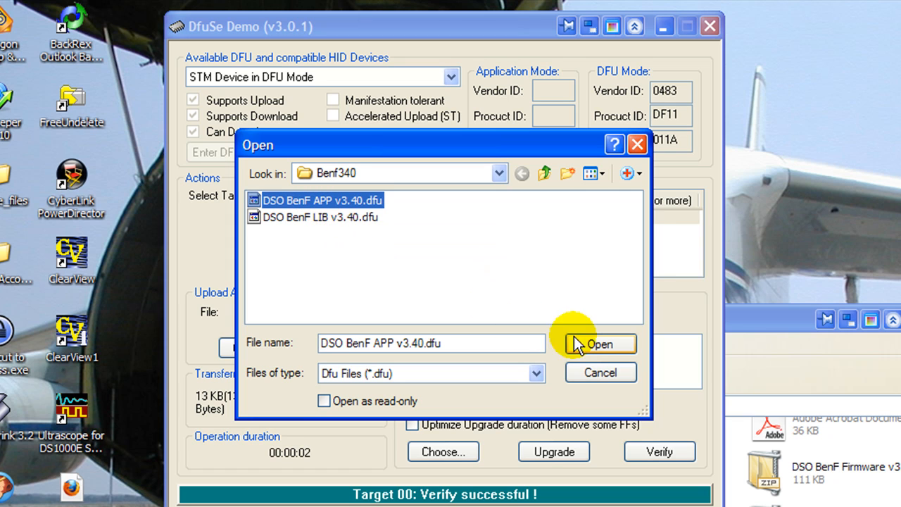
{"action": "left_click", "coordinate": [600, 344]}
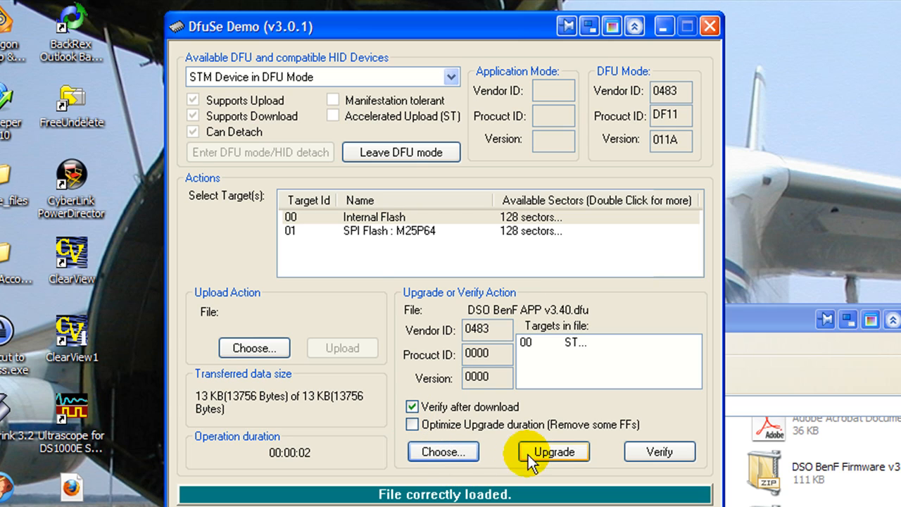
Flash the APP v3.40 firmware, confirming the DFU mode warning, until Target 00 verifies successfully
{"action": "left_click", "coordinate": [554, 450]}
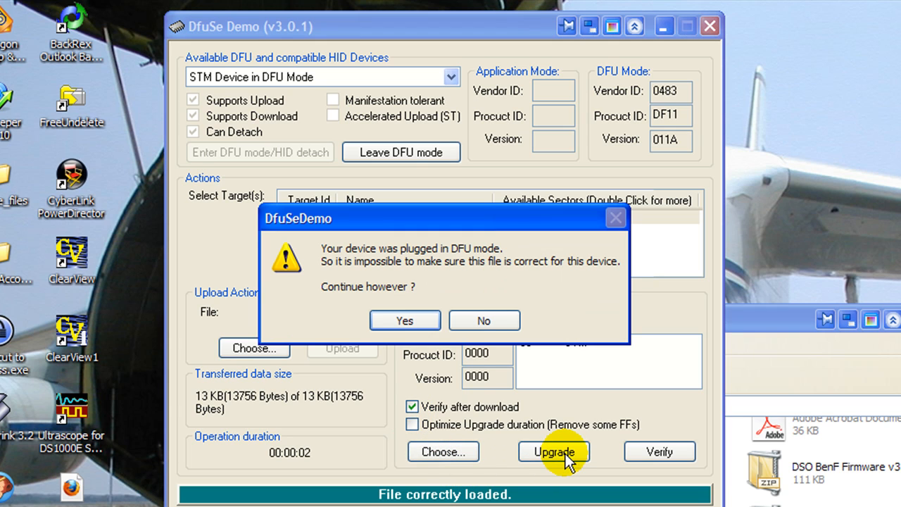
{"action": "left_click", "coordinate": [404, 321]}
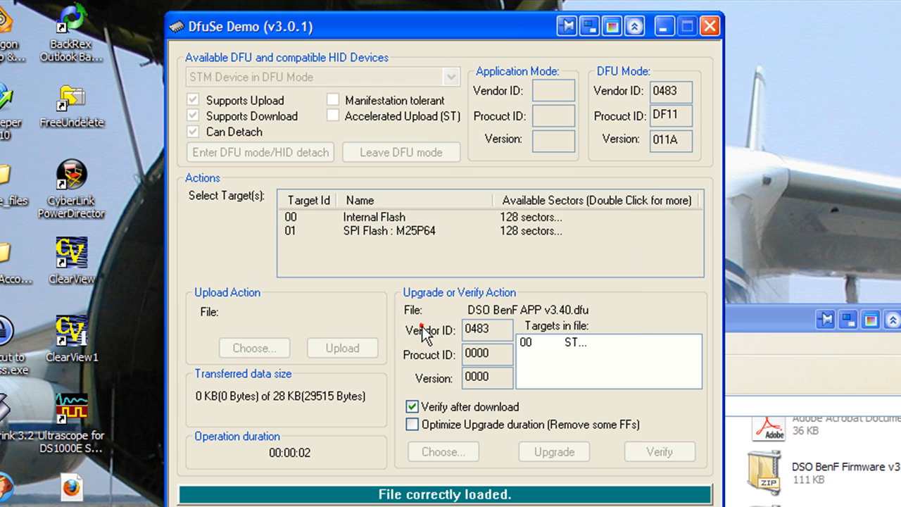
{"action": "left_click", "coordinate": [553, 450]}
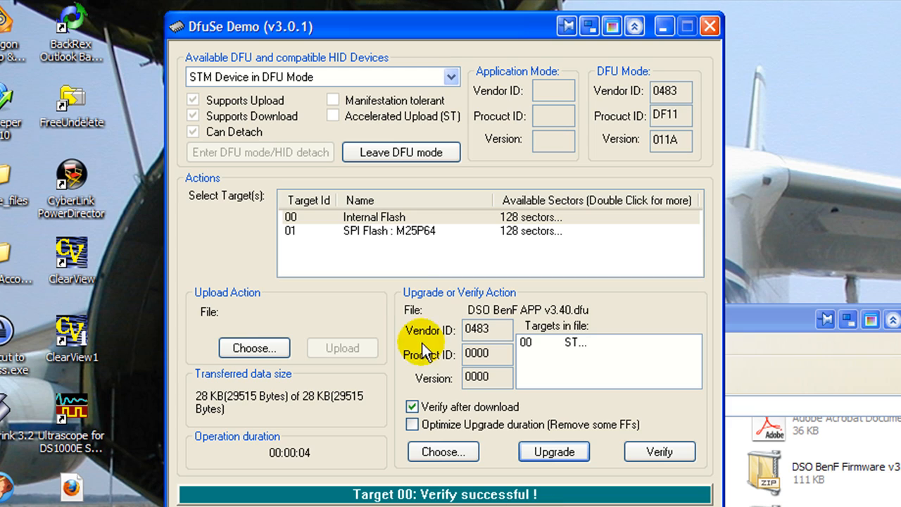
{"action": "mouse_move", "coordinate": [327, 224]}
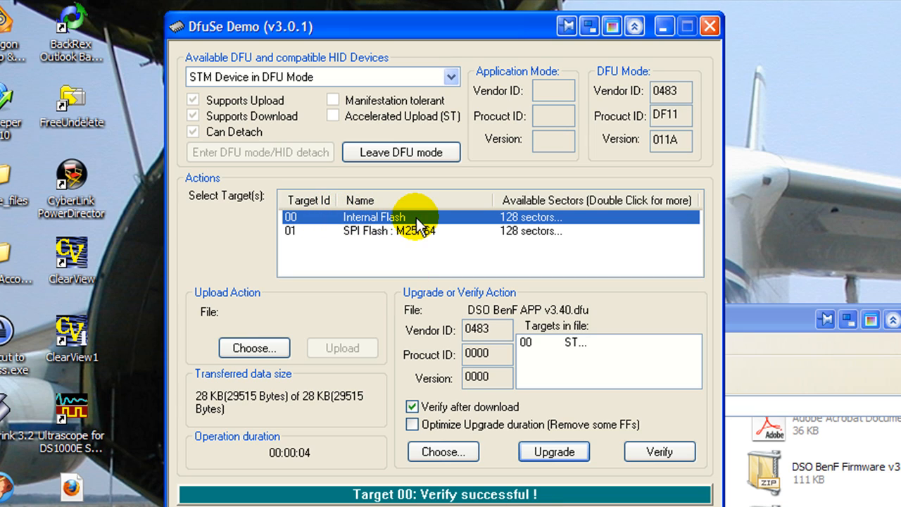
{"action": "mouse_move", "coordinate": [434, 218]}
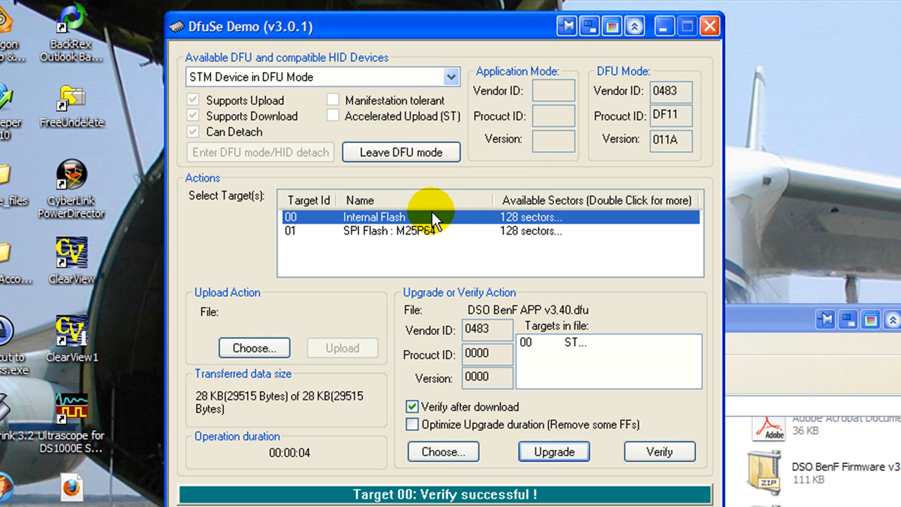
{"action": "mouse_move", "coordinate": [321, 228]}
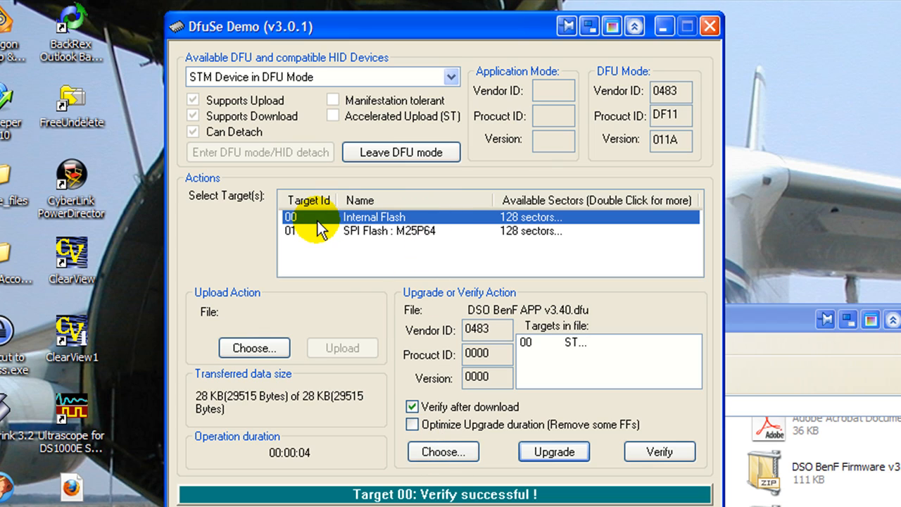
{"action": "mouse_move", "coordinate": [330, 222]}
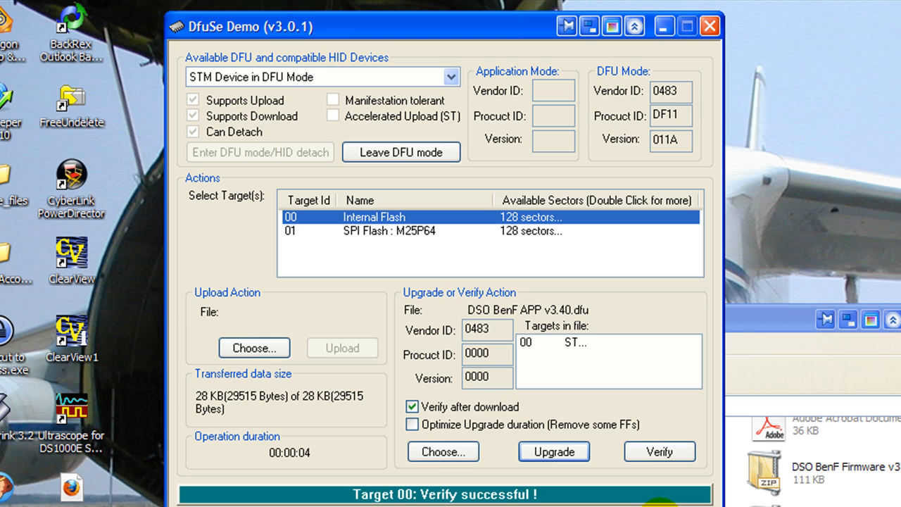
Leave DFU mode so the DSO Nano disconnects from DfuSe Demo
{"action": "left_click", "coordinate": [400, 153]}
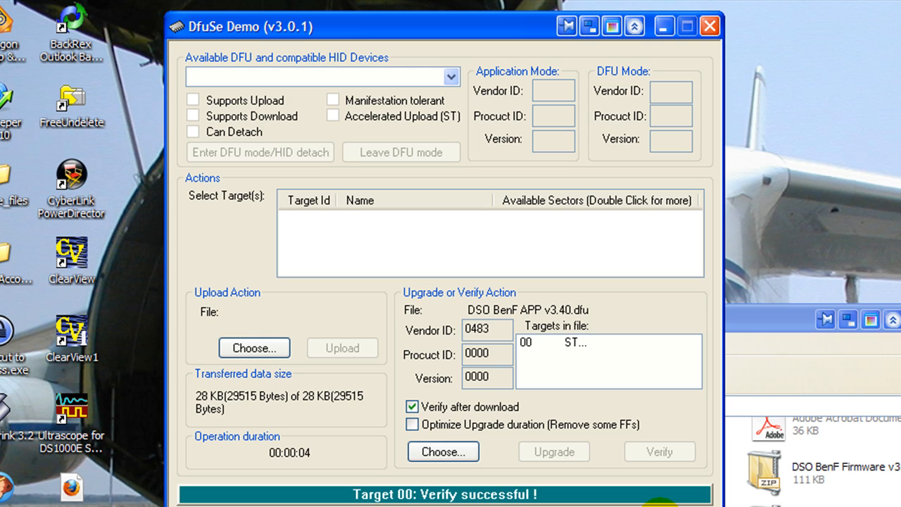